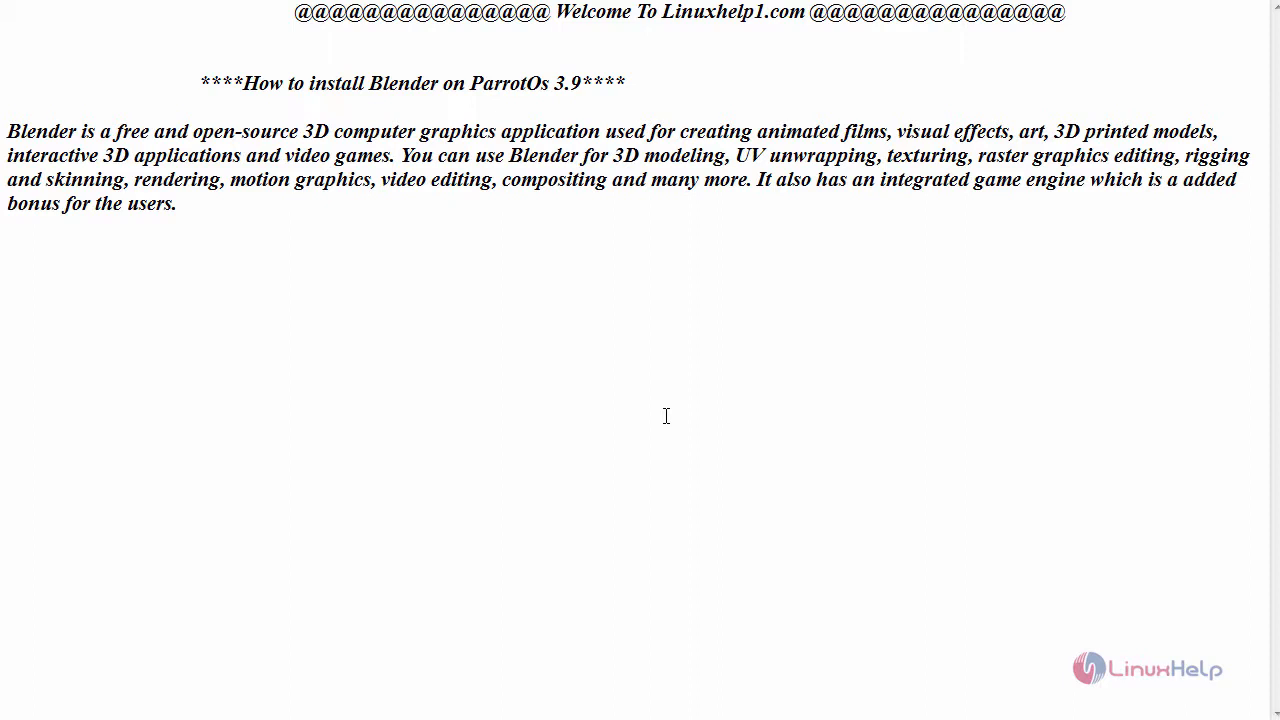
mouse_move(764, 526)
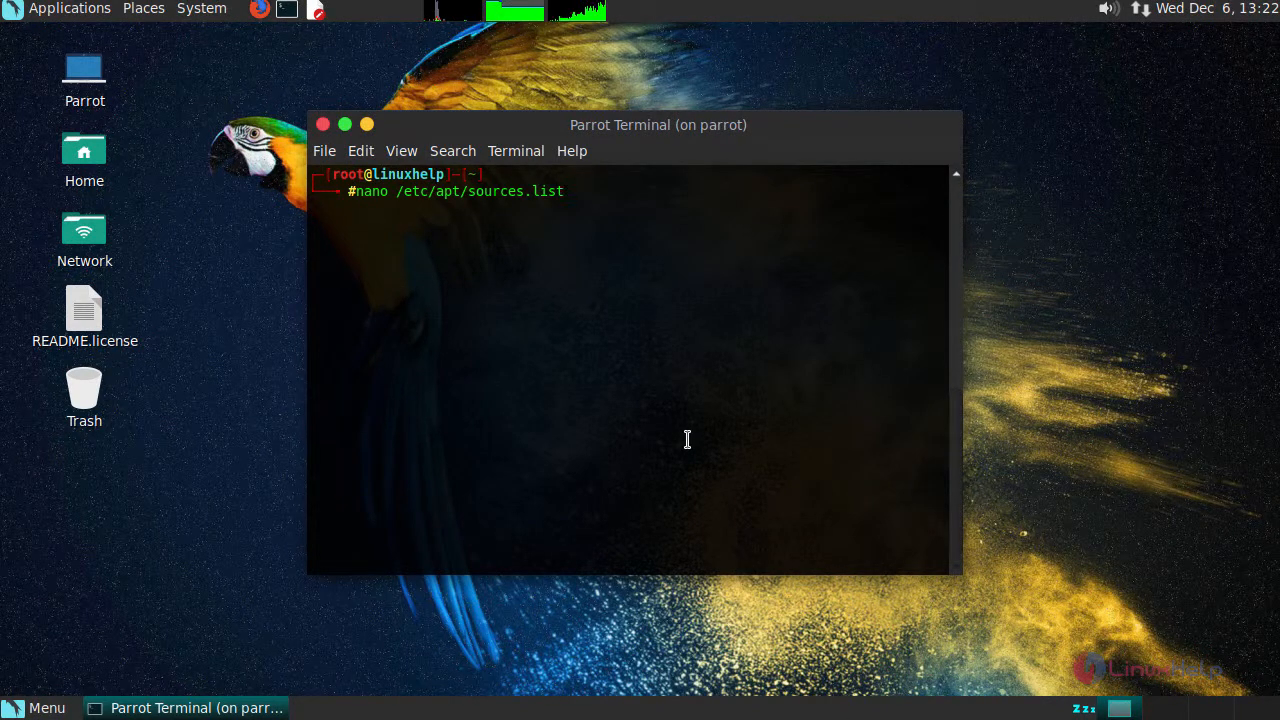
key(Return)
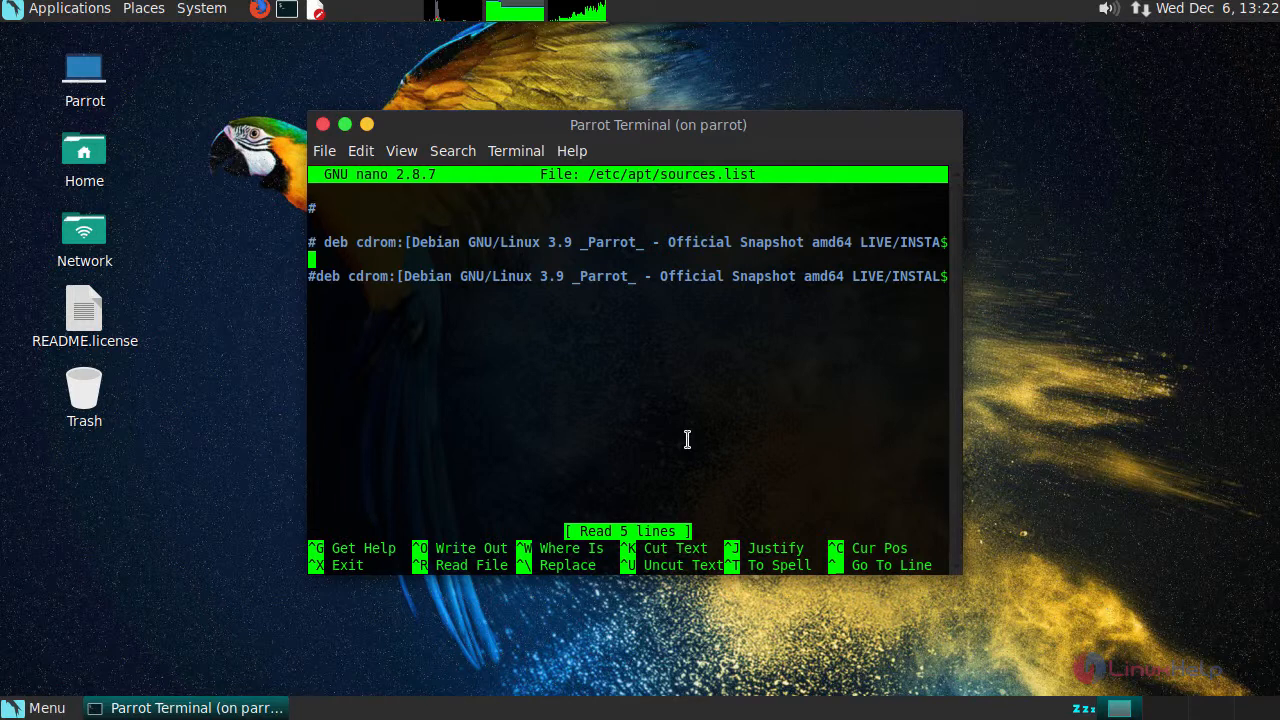
key(Down)
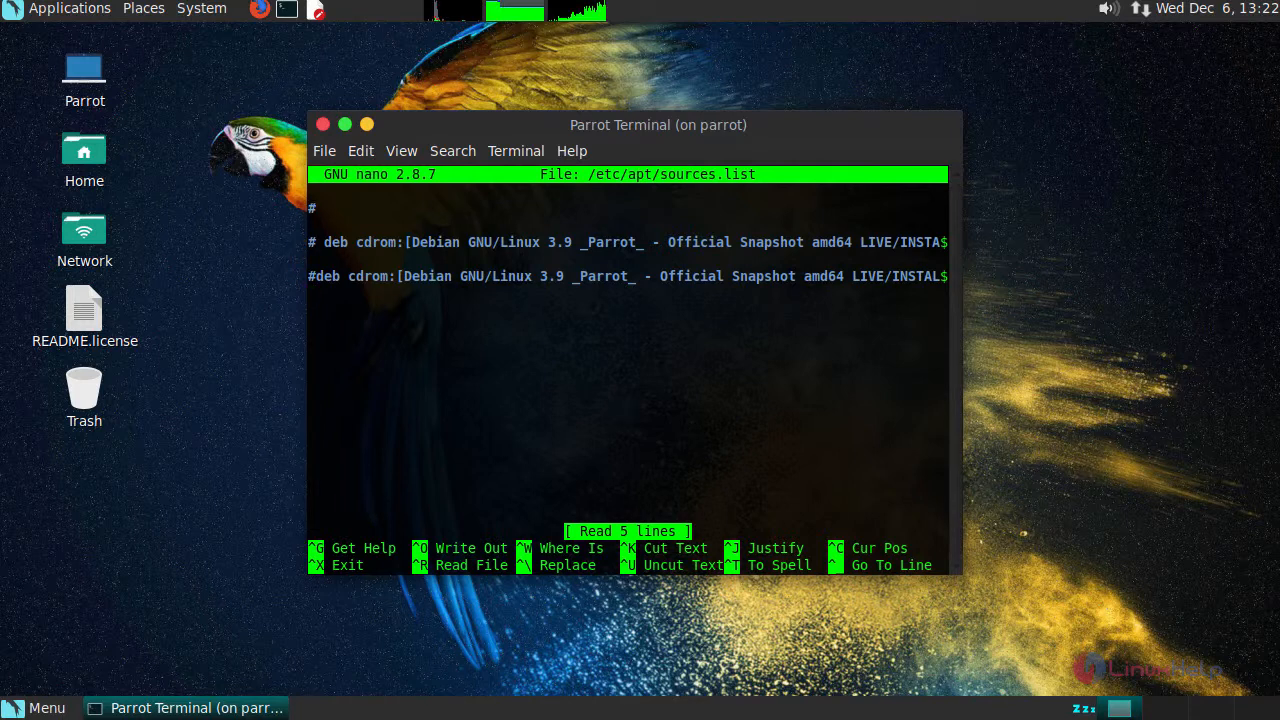
text(deb http://deb.debian.org/debian-security stable/updates main)
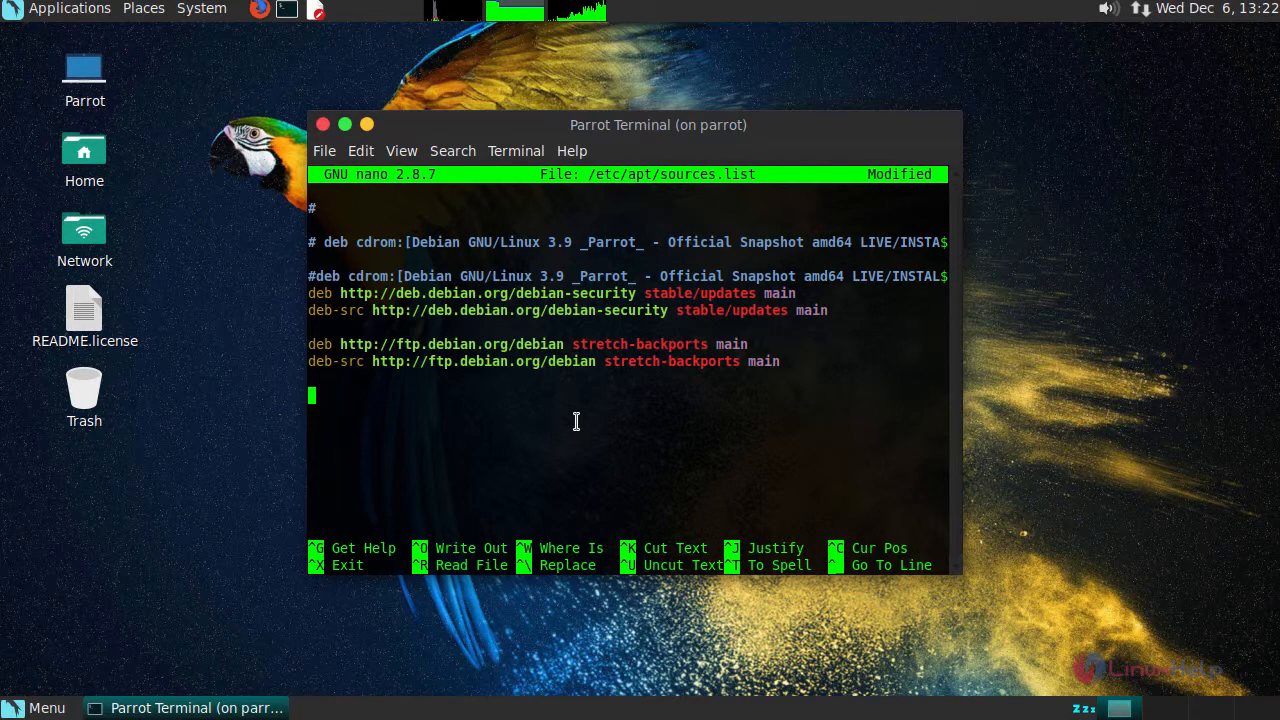
key(ctrl+x)
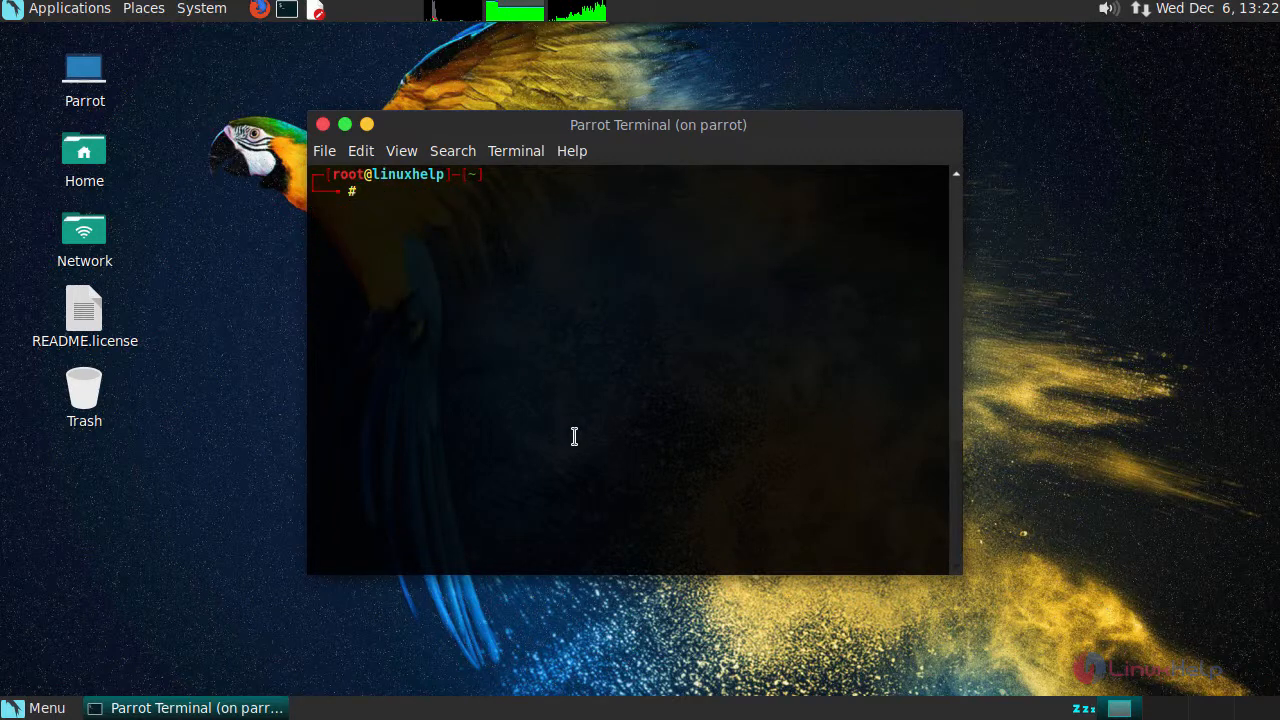
Run apt-get update to fetch the Parrot, Debian security and stretch-backports package lists
text(apt-get update)
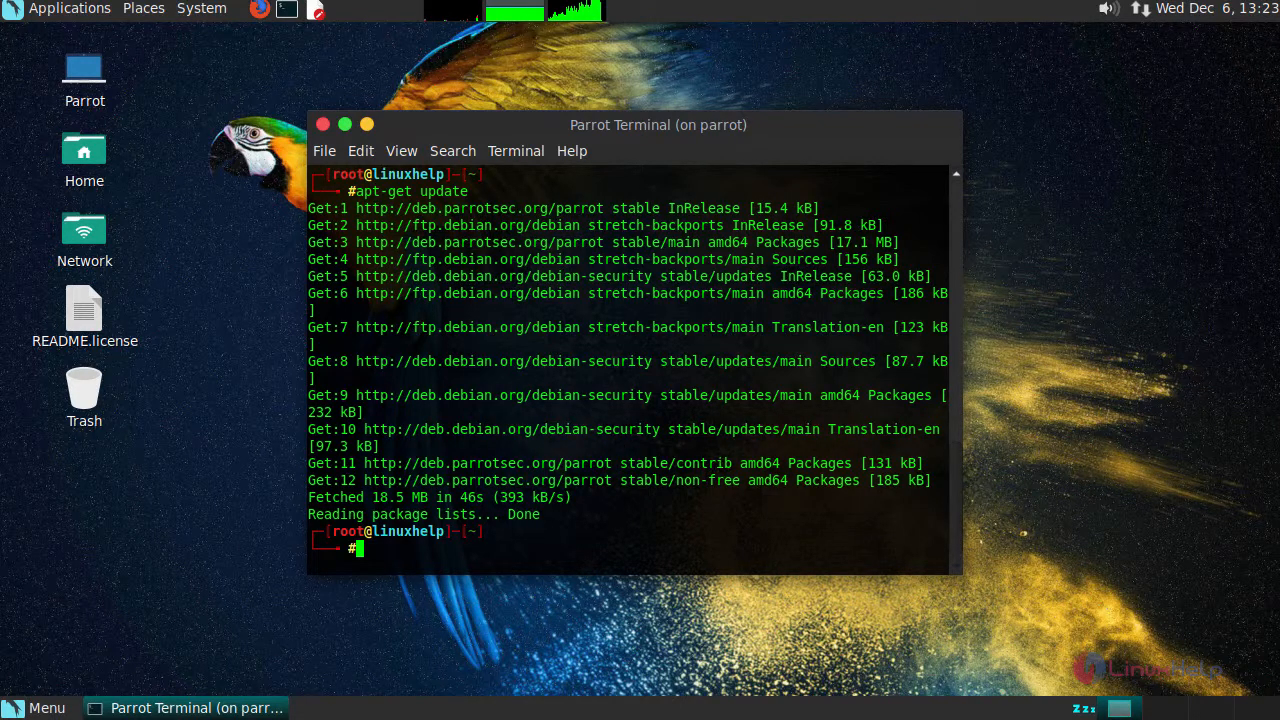
Run apt-get install blender and answer y to install Blender 2.79 with its dependencies
key(Return)
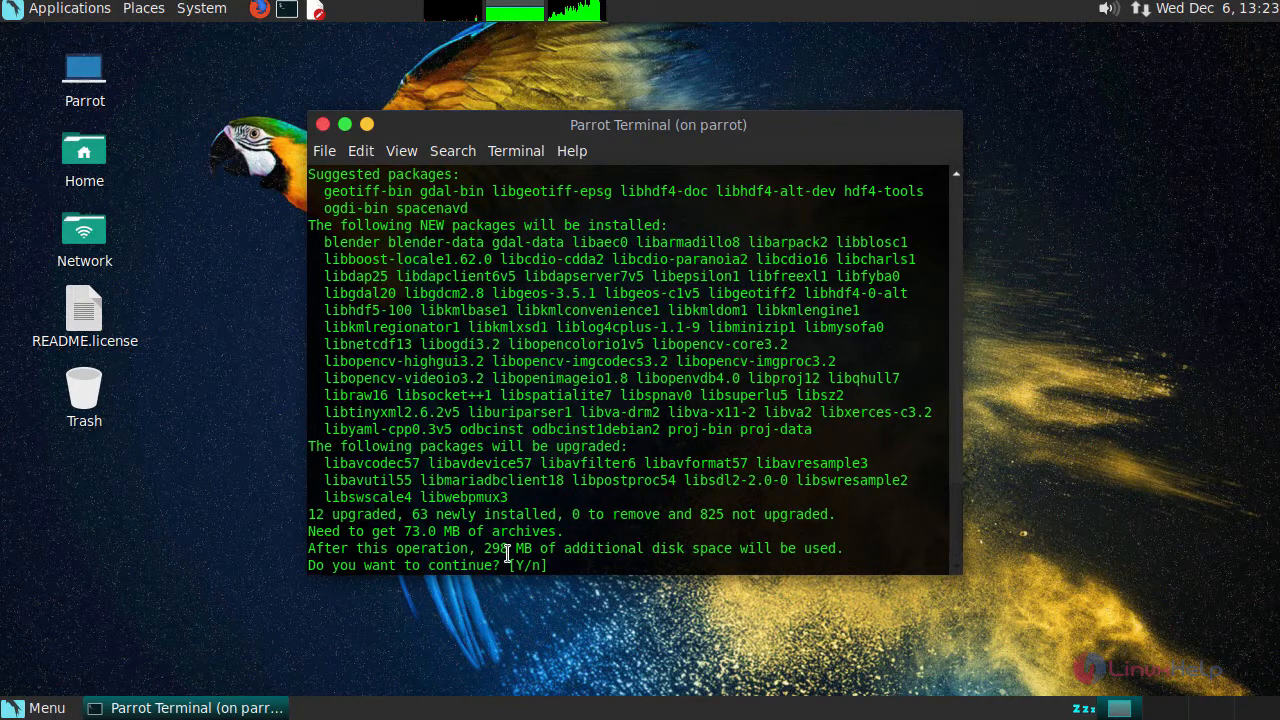
text(y)
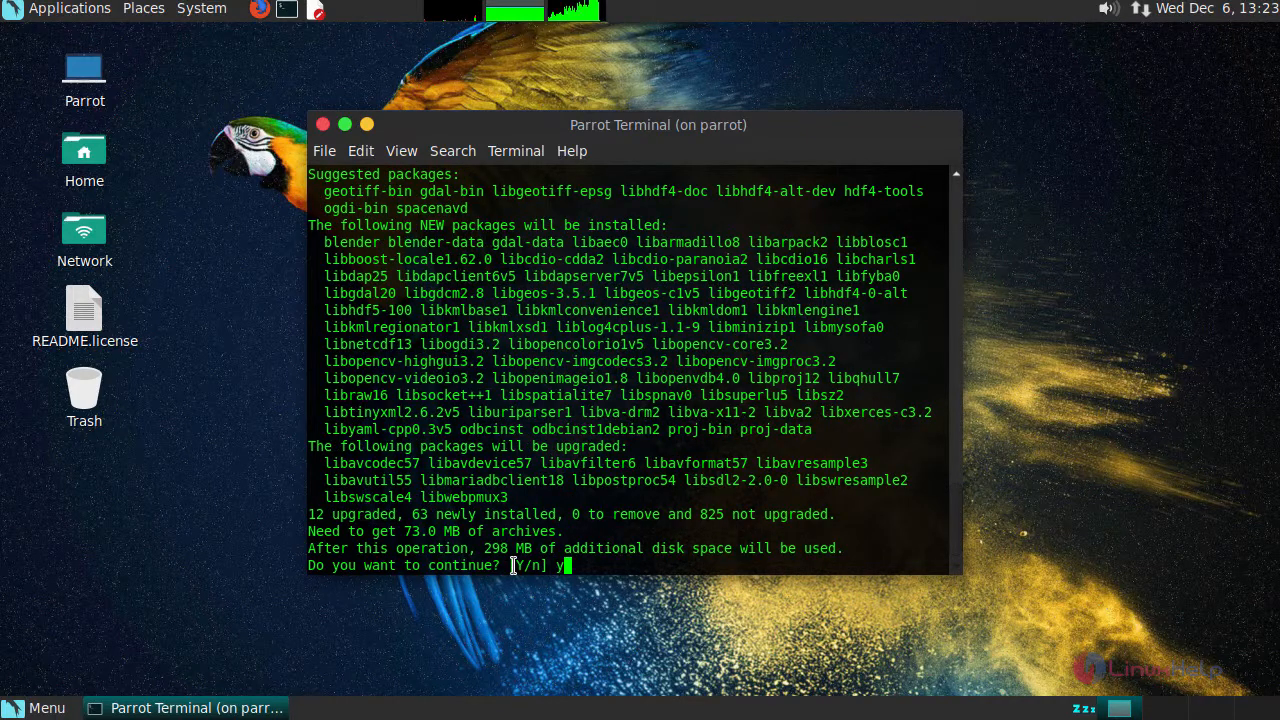
key(Return)
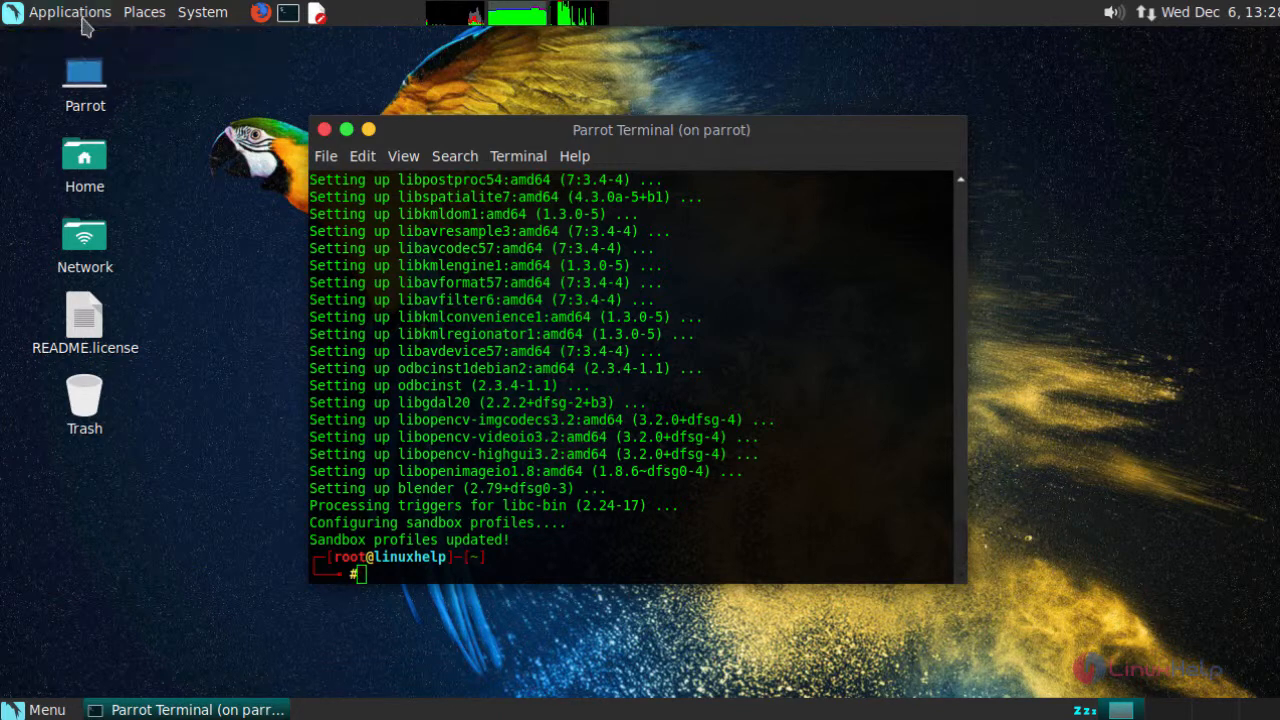
Bring up the Applications menu to reach the Graphics category
click(68, 12)
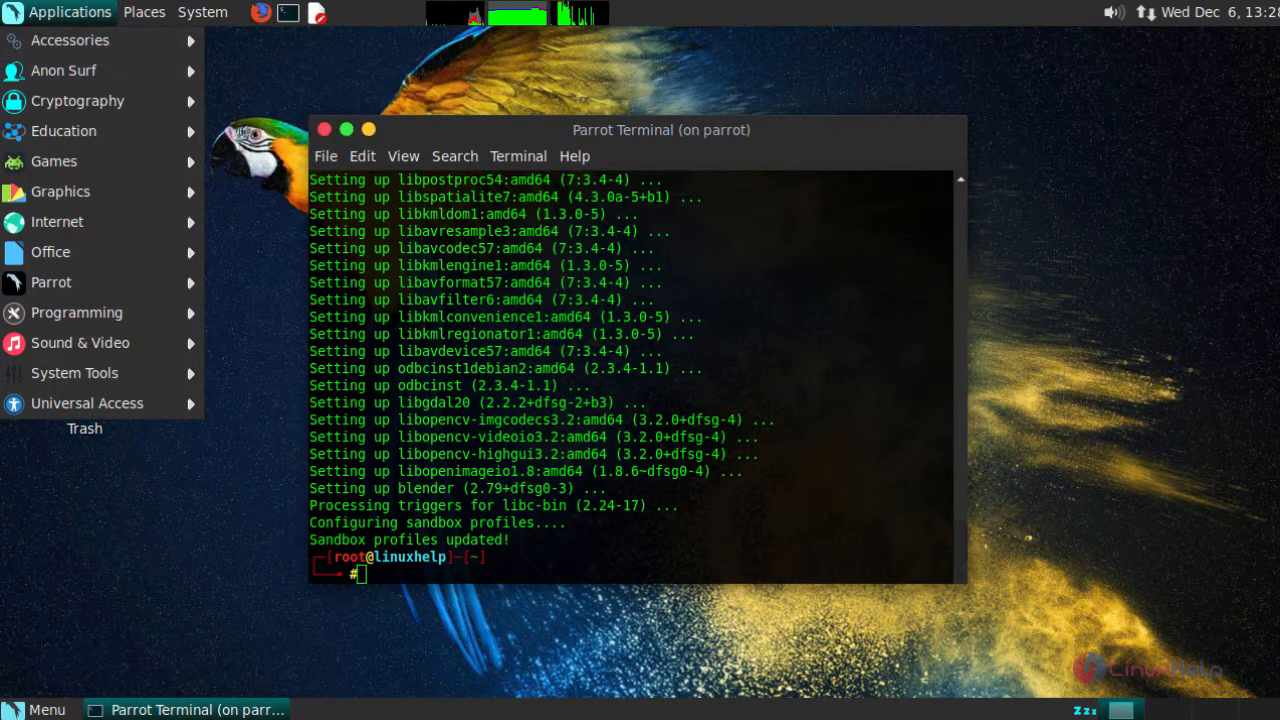
mouse_move(60, 192)
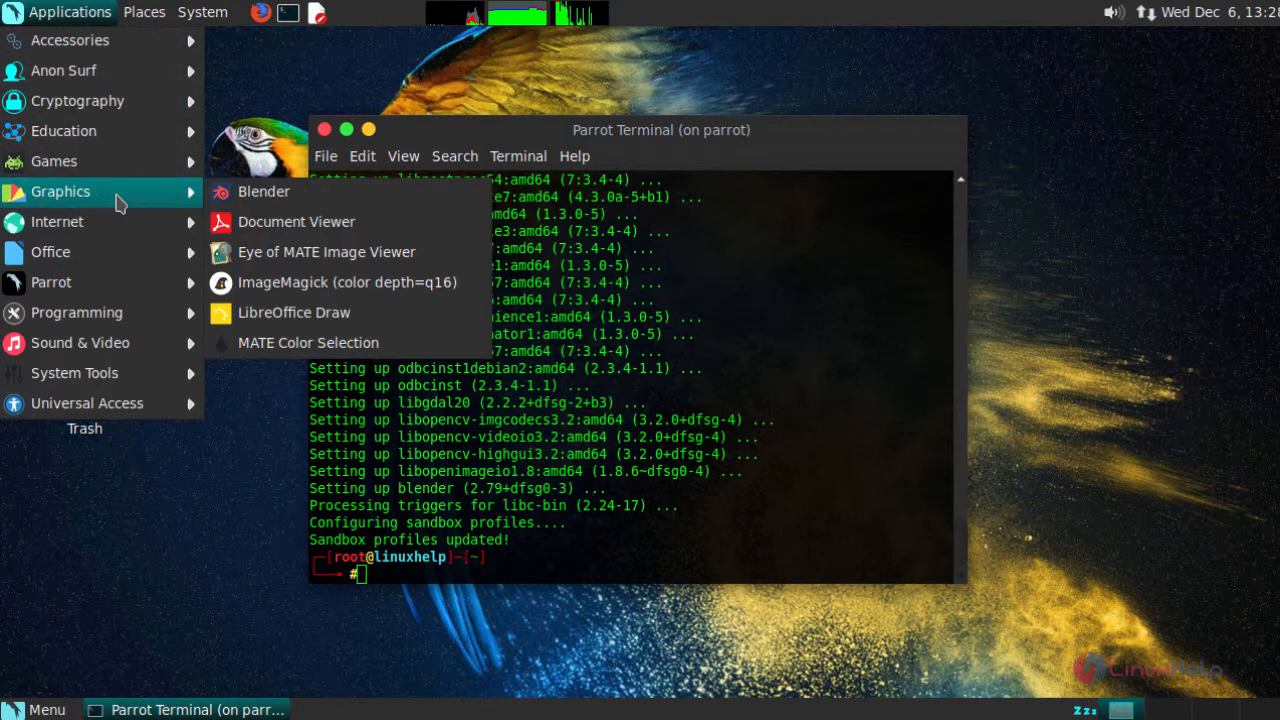
mouse_move(264, 192)
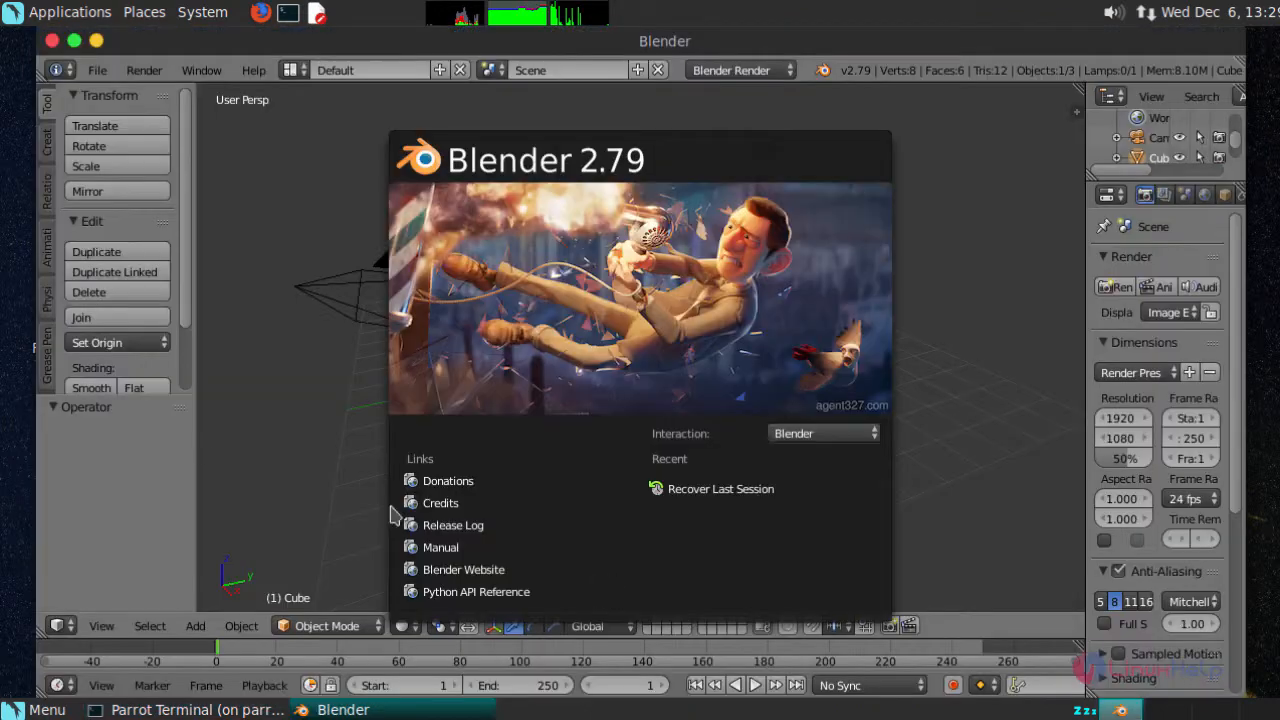
mouse_move(352, 426)
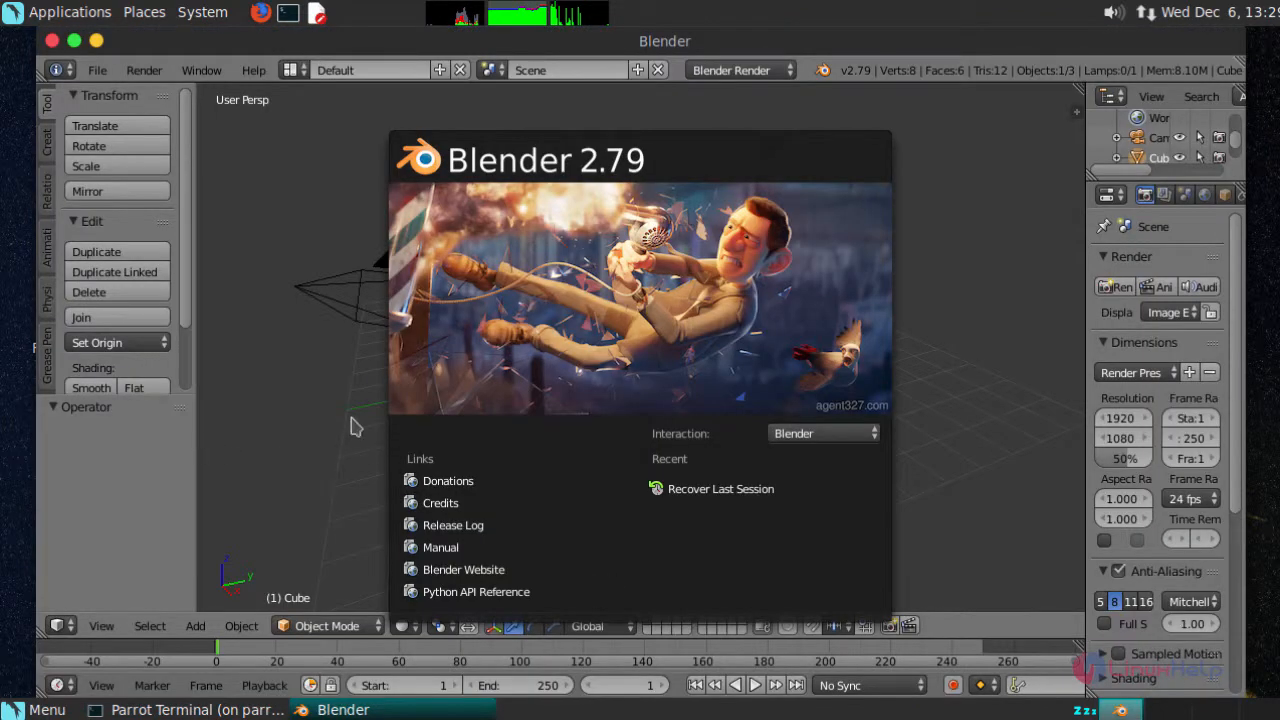
mouse_move(764, 490)
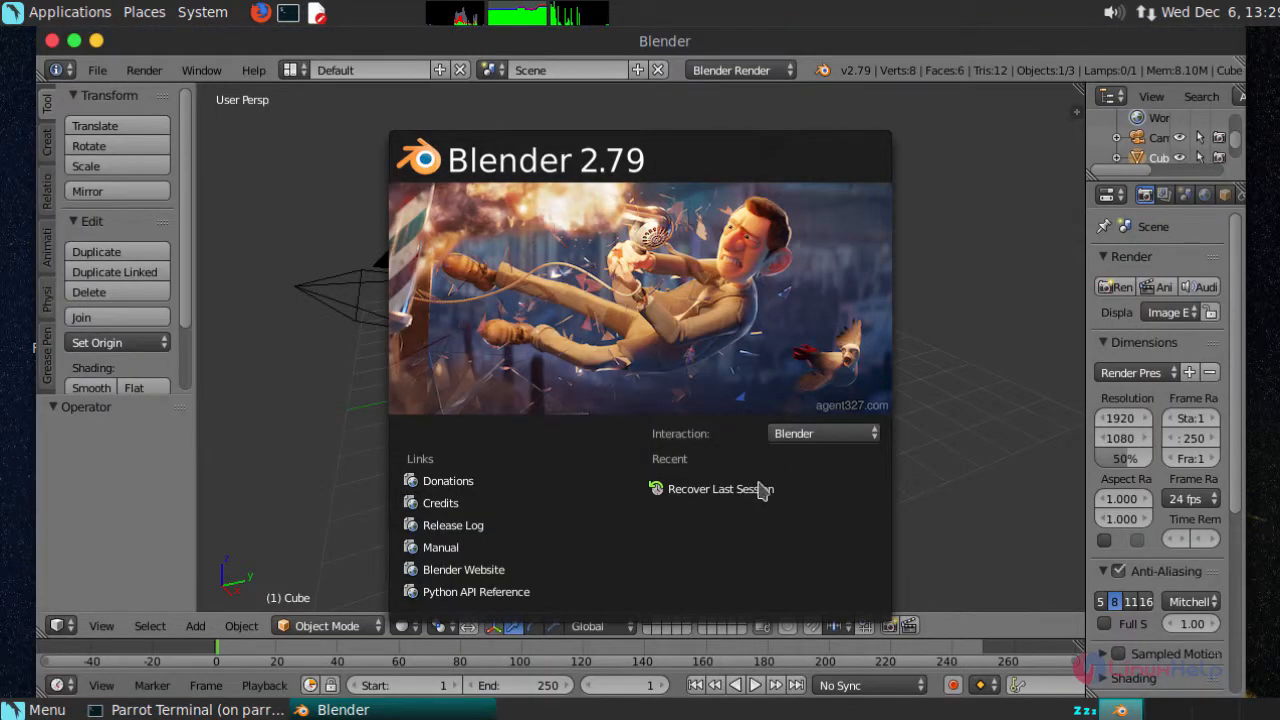
mouse_move(358, 342)
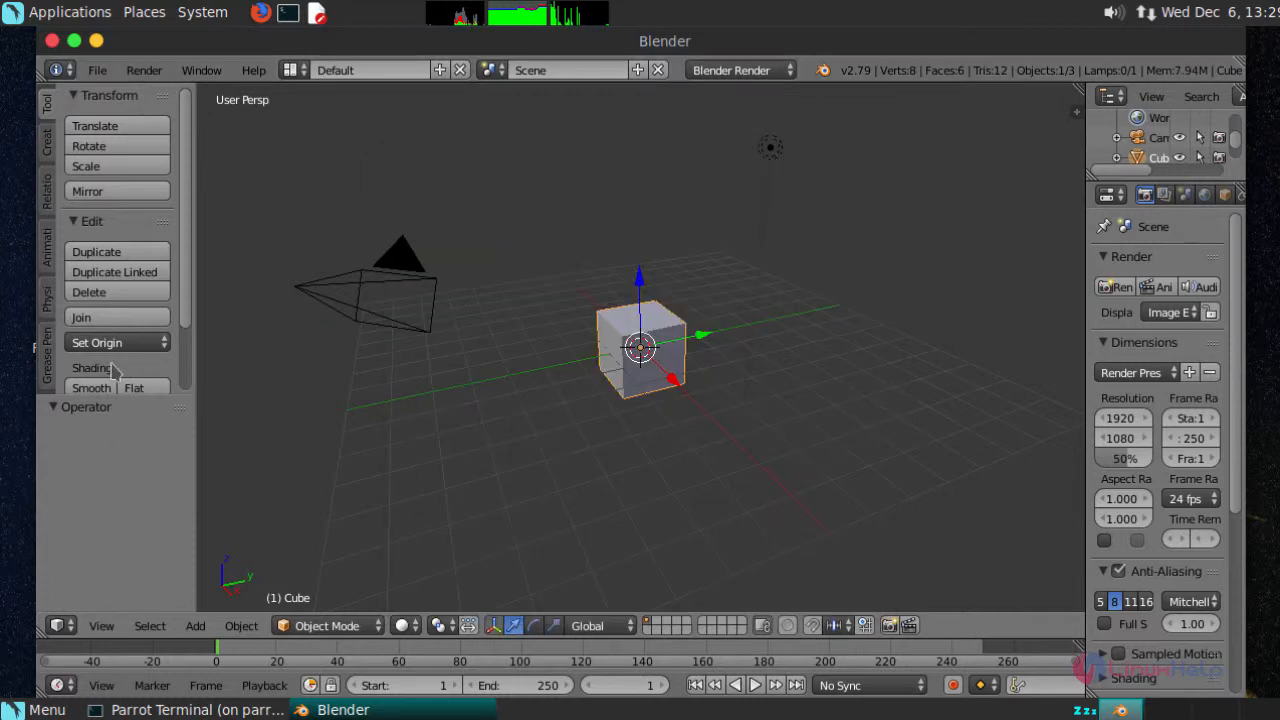
Move the default cube slightly along its red X axis
drag(640, 344, 584, 290)
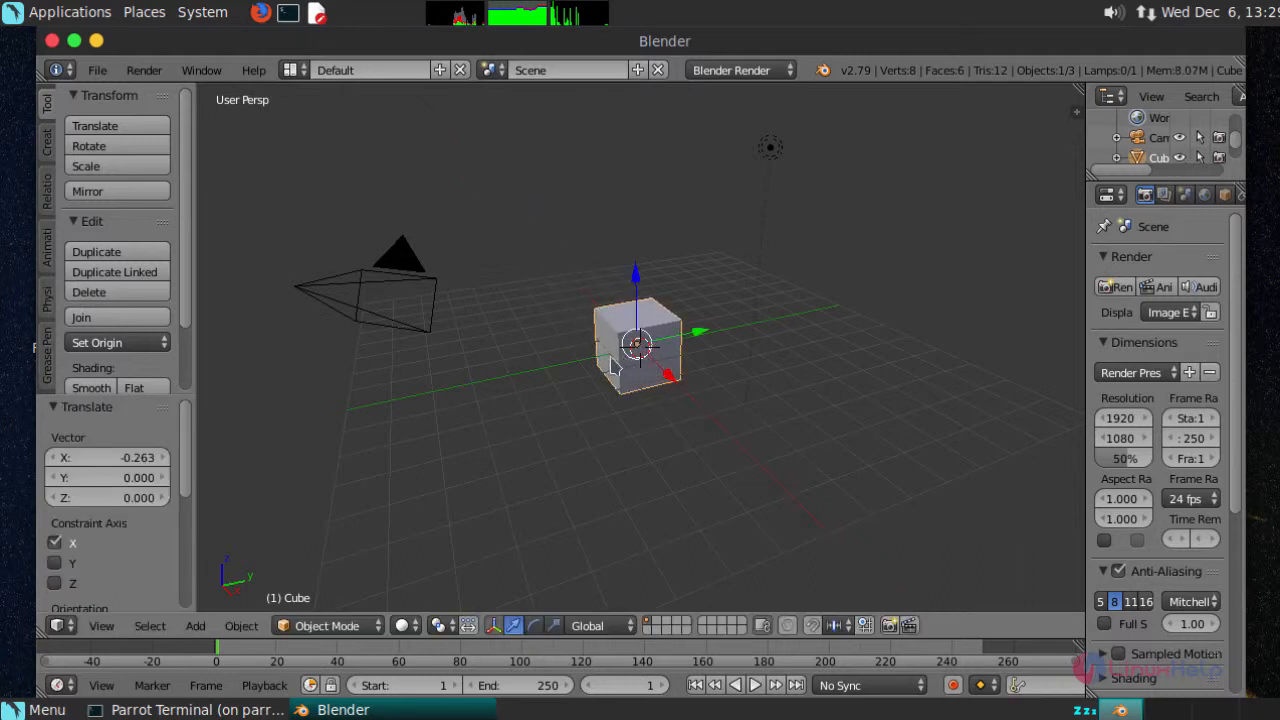
mouse_move(440, 376)
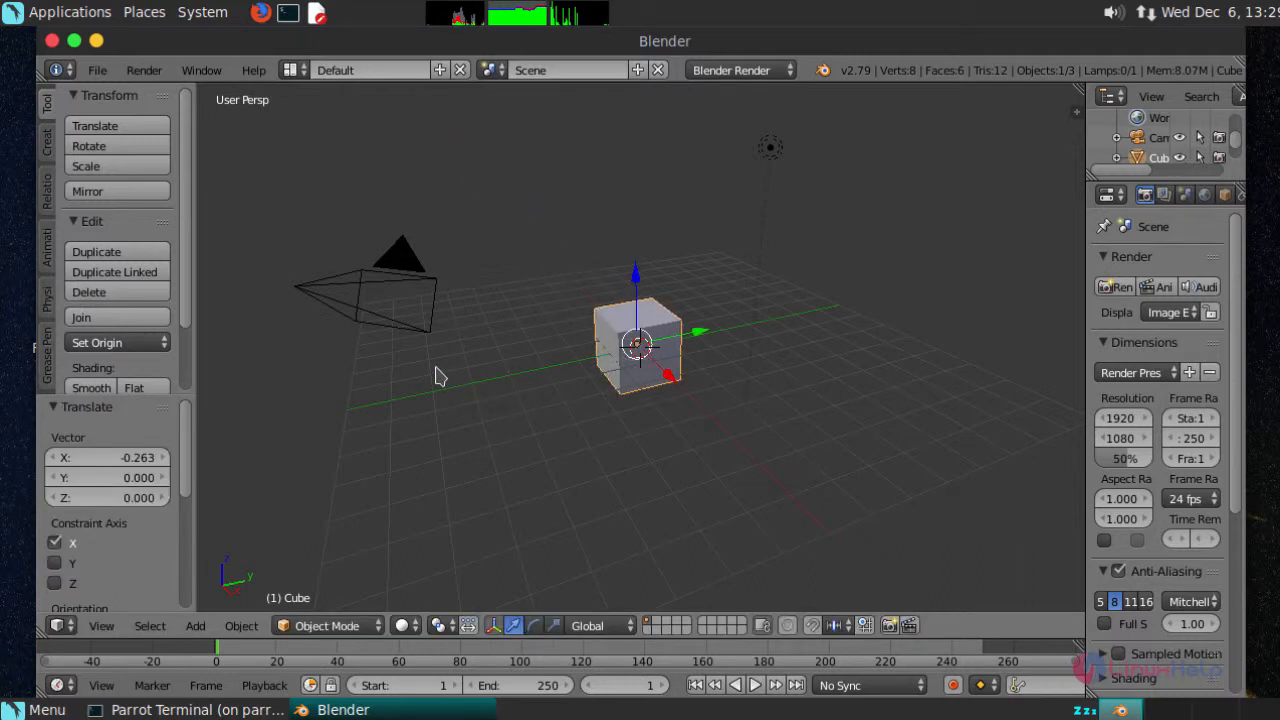